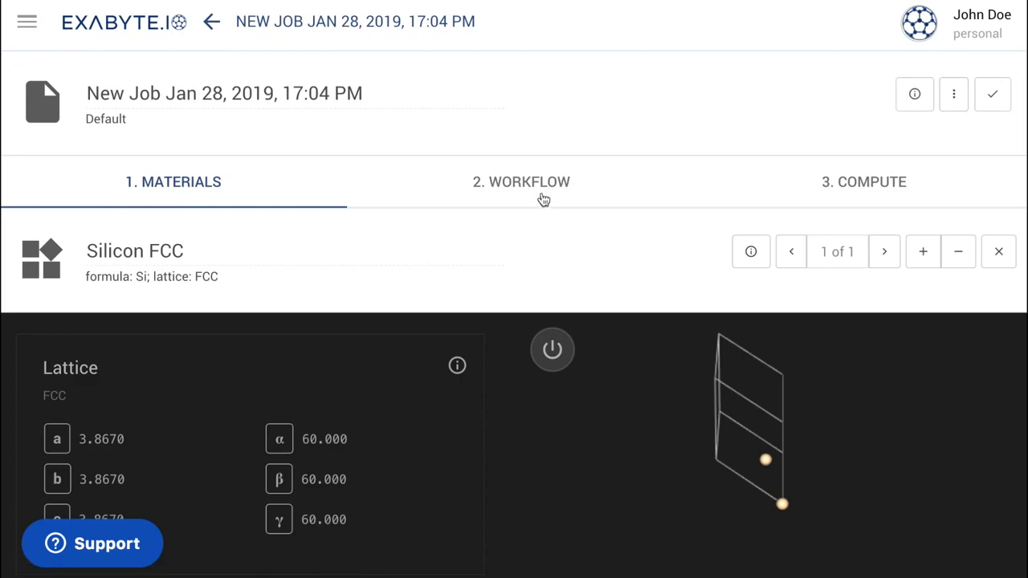
# - Replace the phonon workflow with the Zero Point Energy (VASP) workflow and review its unit
pyautogui.click(953, 94)
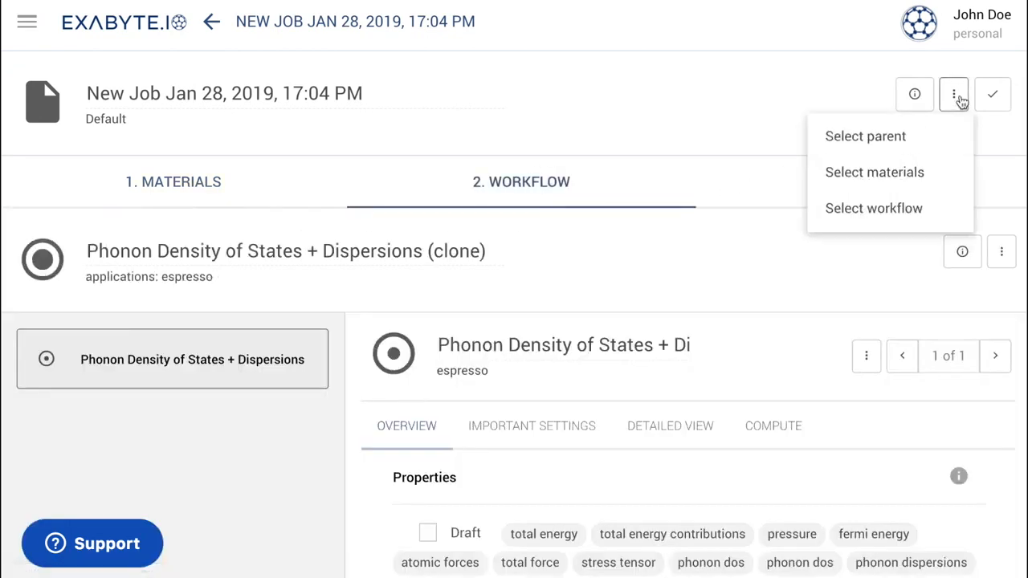
pyautogui.click(873, 208)
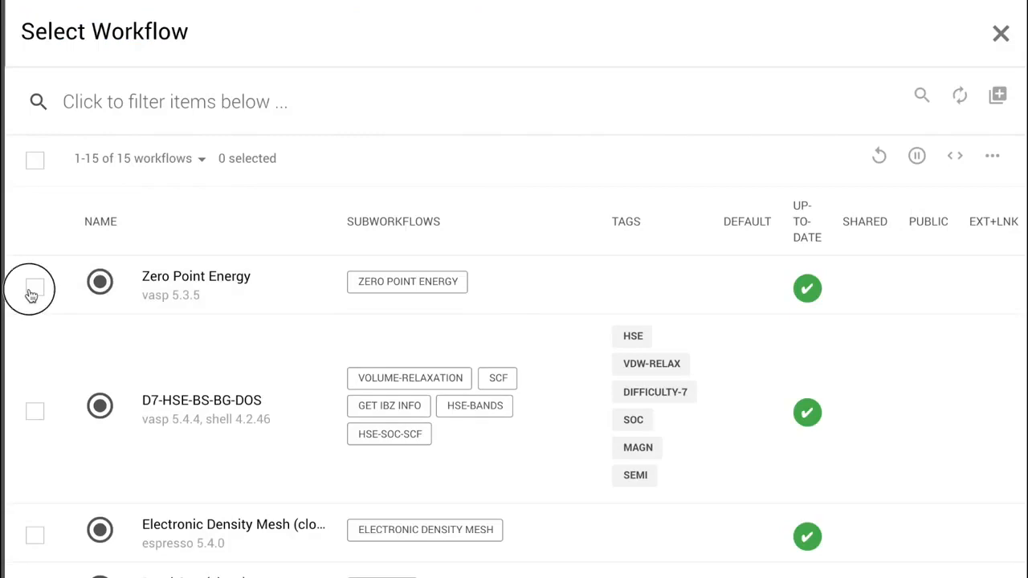
pyautogui.click(34, 283)
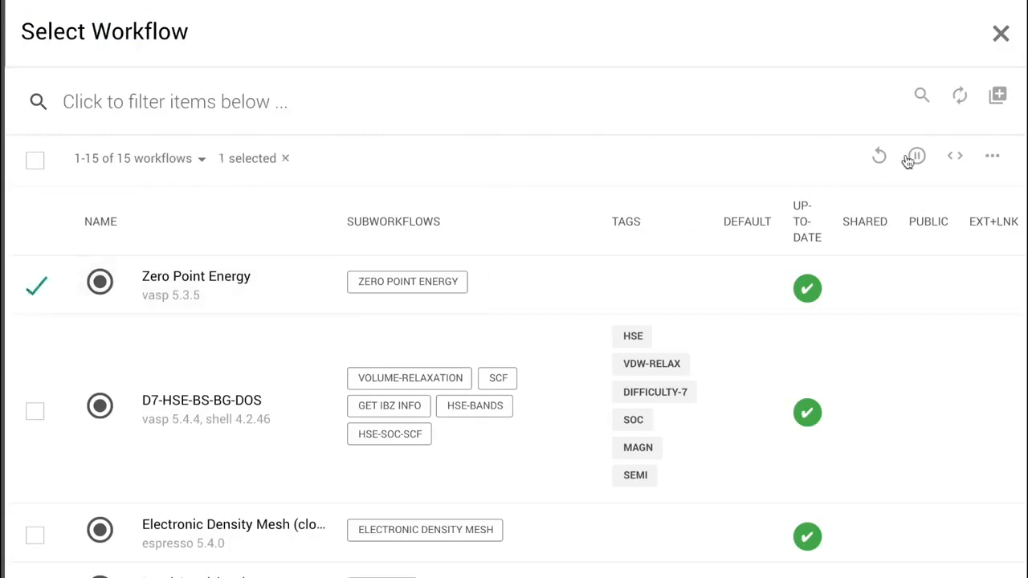
pyautogui.click(914, 156)
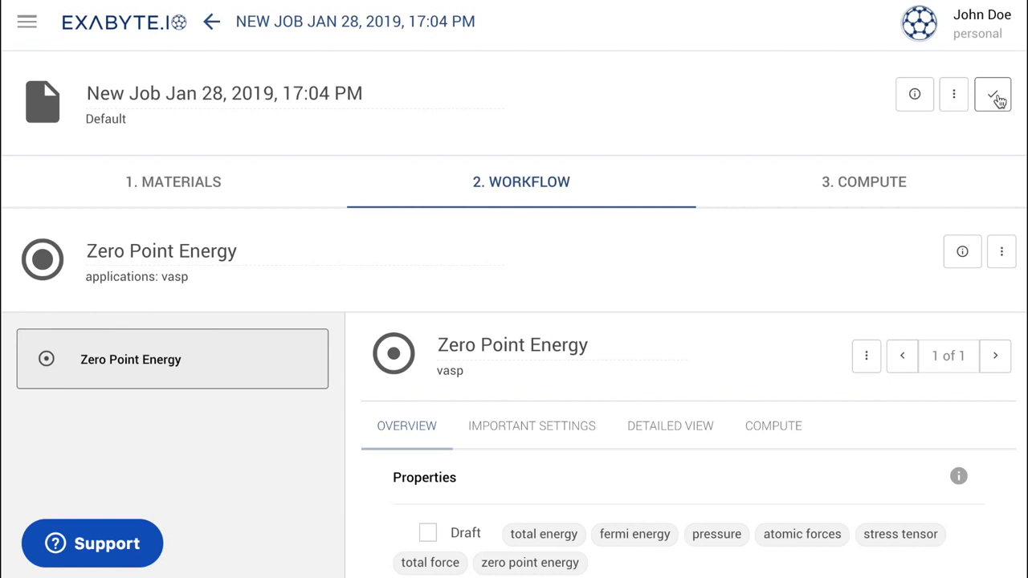
pyautogui.moveTo(377, 287)
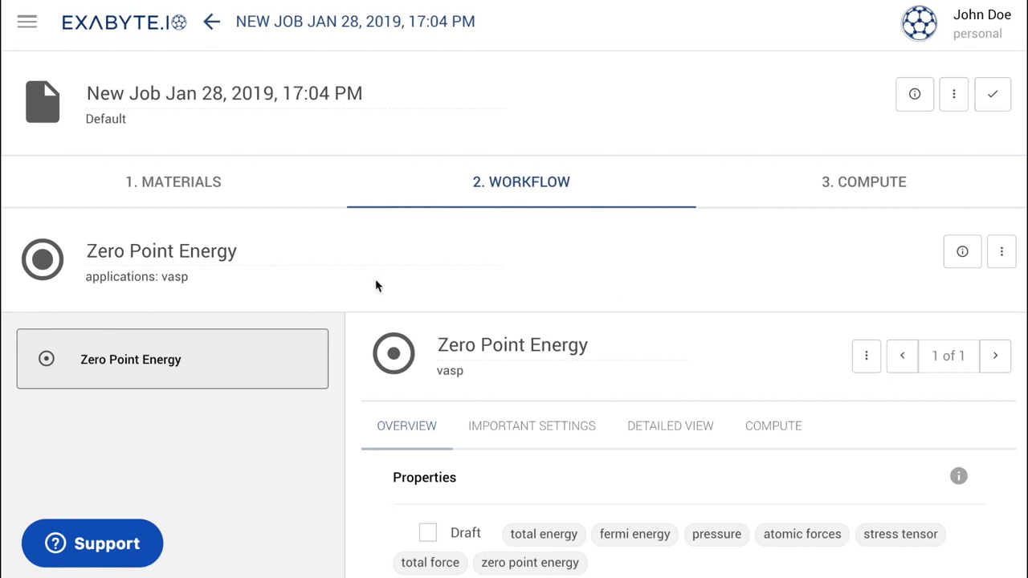
pyautogui.scroll(-3)
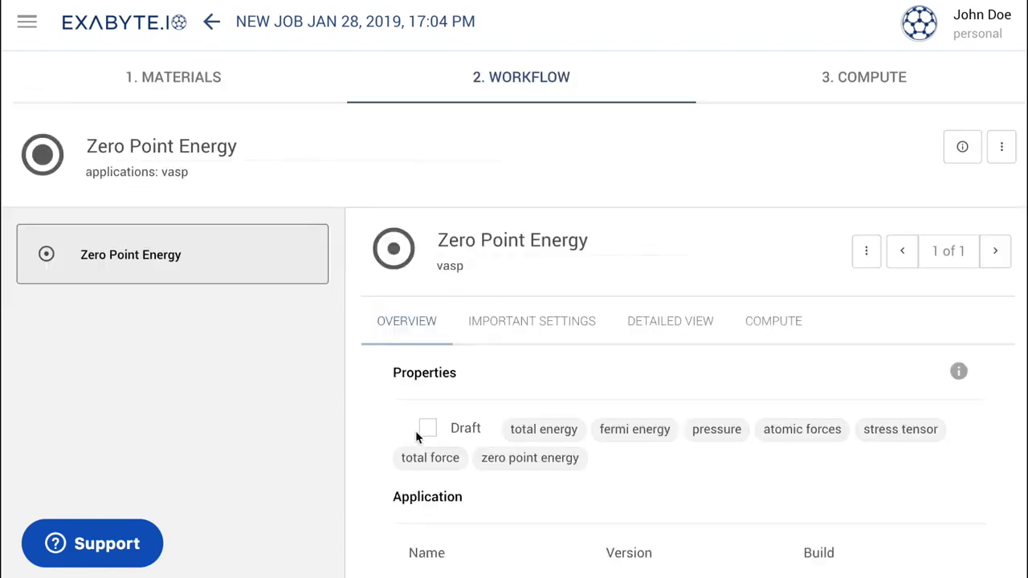
pyautogui.scroll(-3)
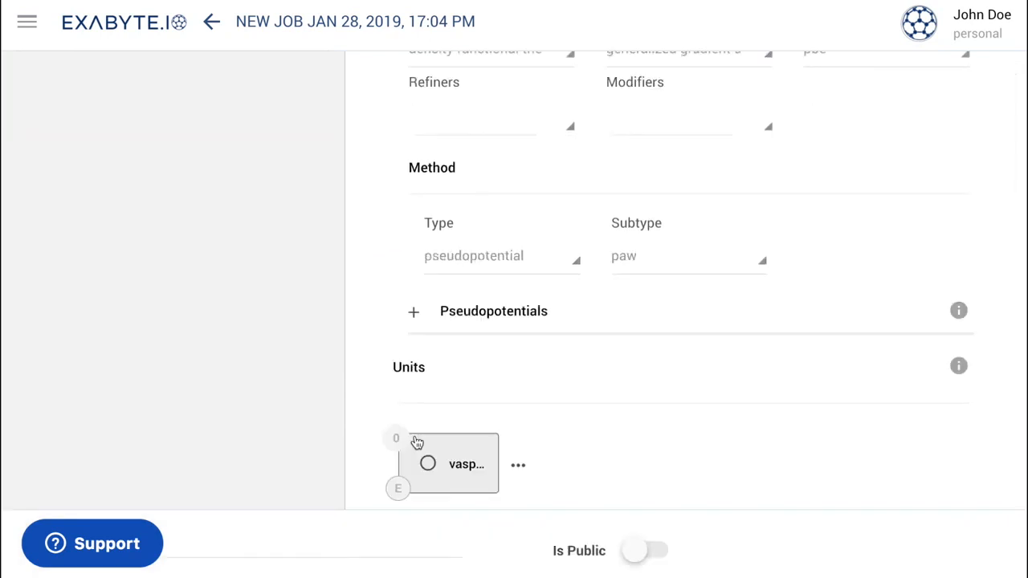
pyautogui.click(447, 464)
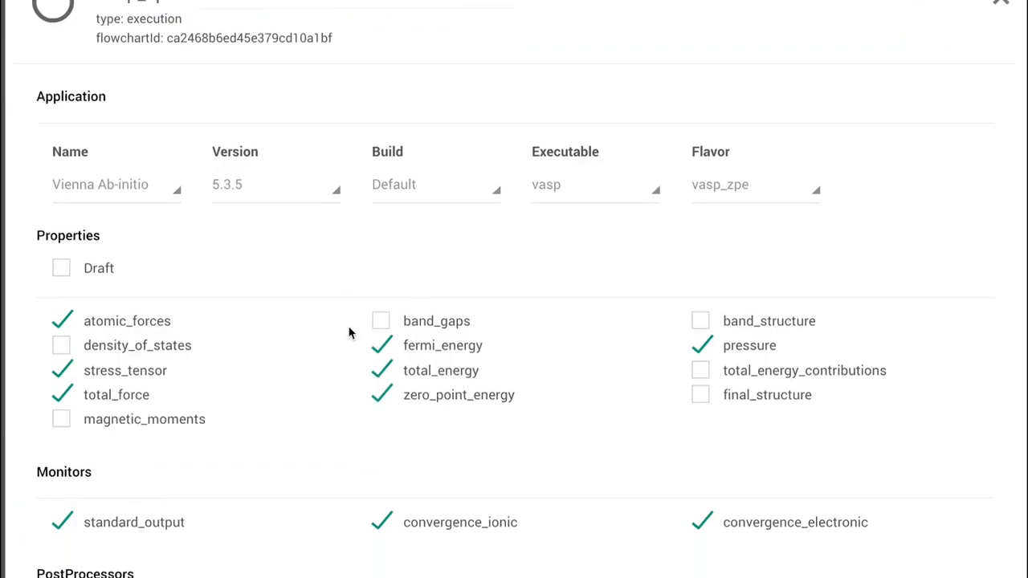
pyautogui.scroll(-3)
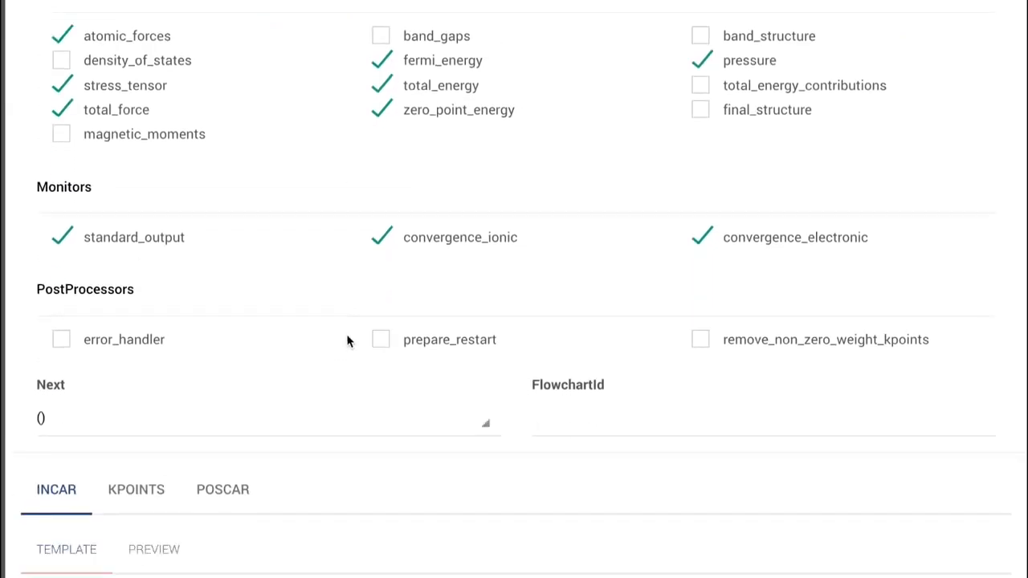
pyautogui.scroll(-3)
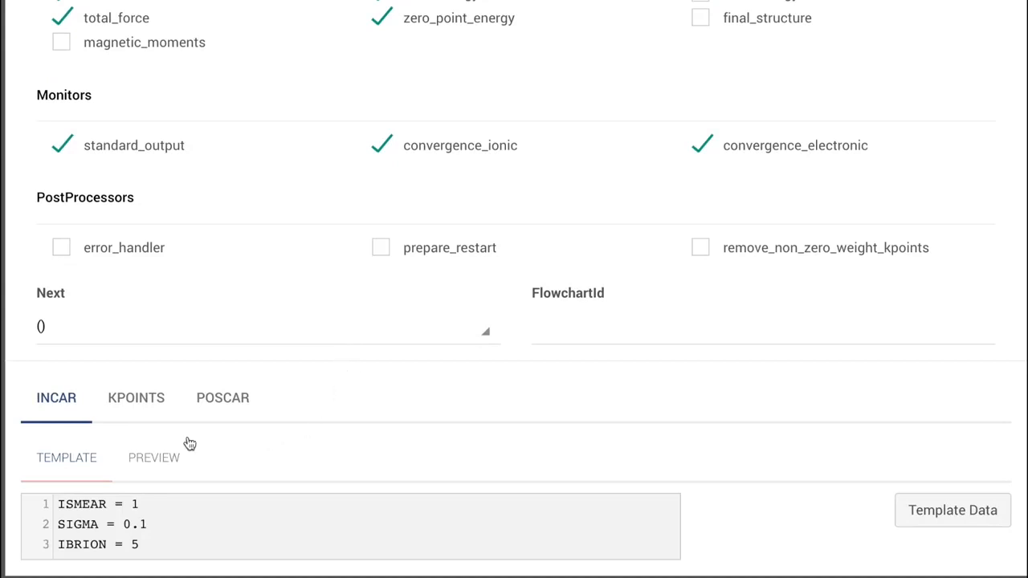
pyautogui.click(136, 397)
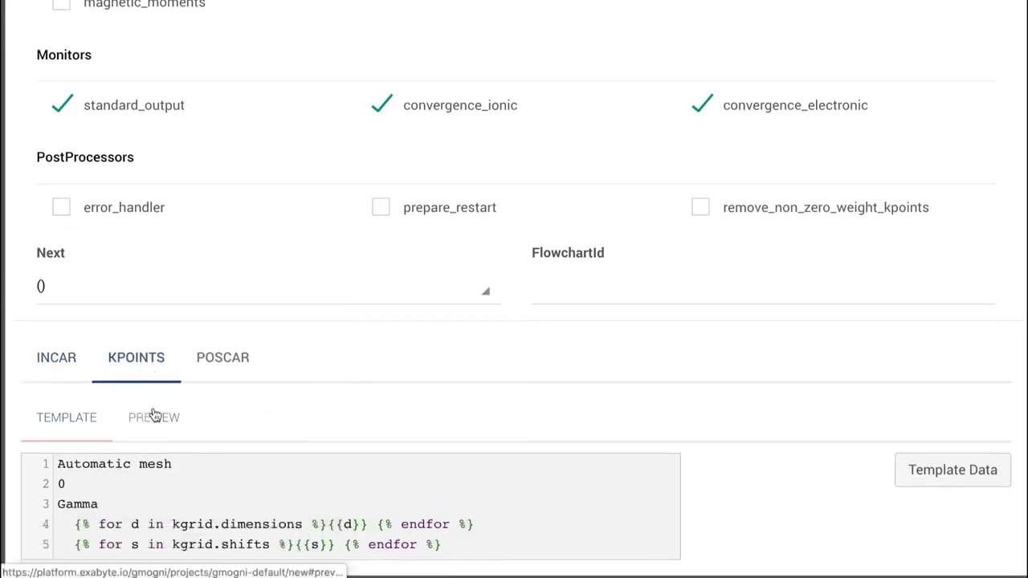
pyautogui.click(154, 417)
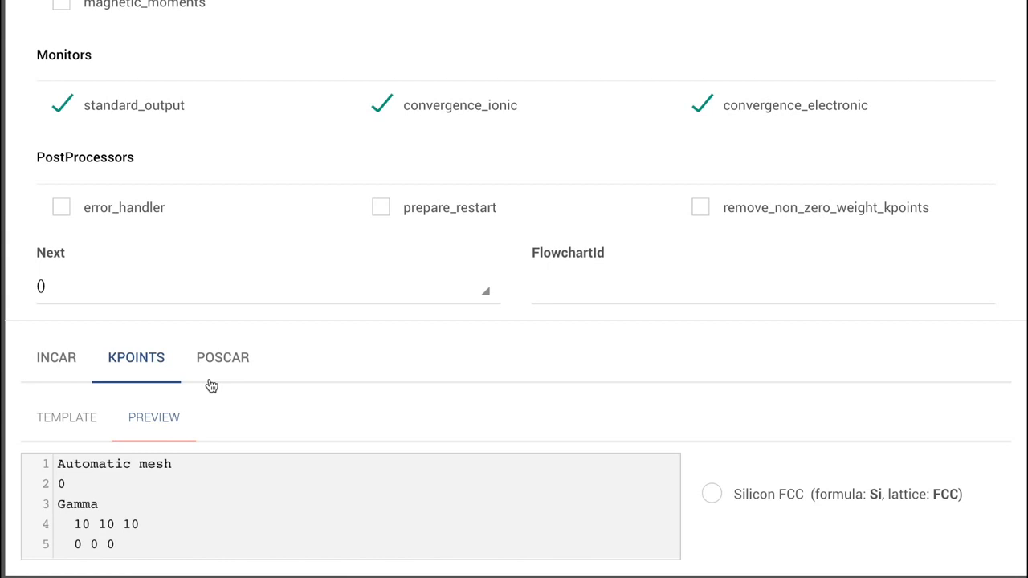
pyautogui.click(223, 357)
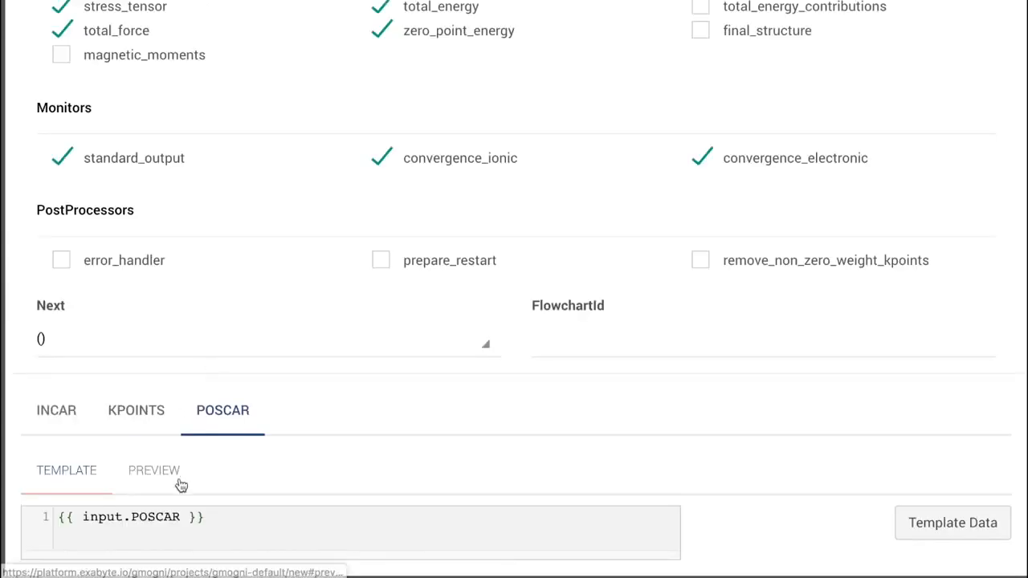
pyautogui.click(153, 470)
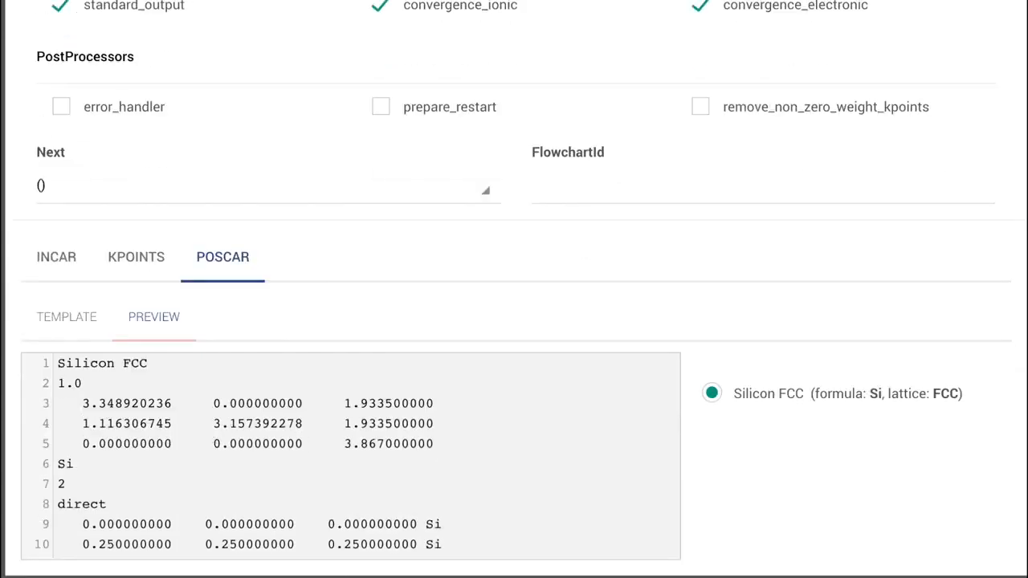
pyautogui.moveTo(515, 366)
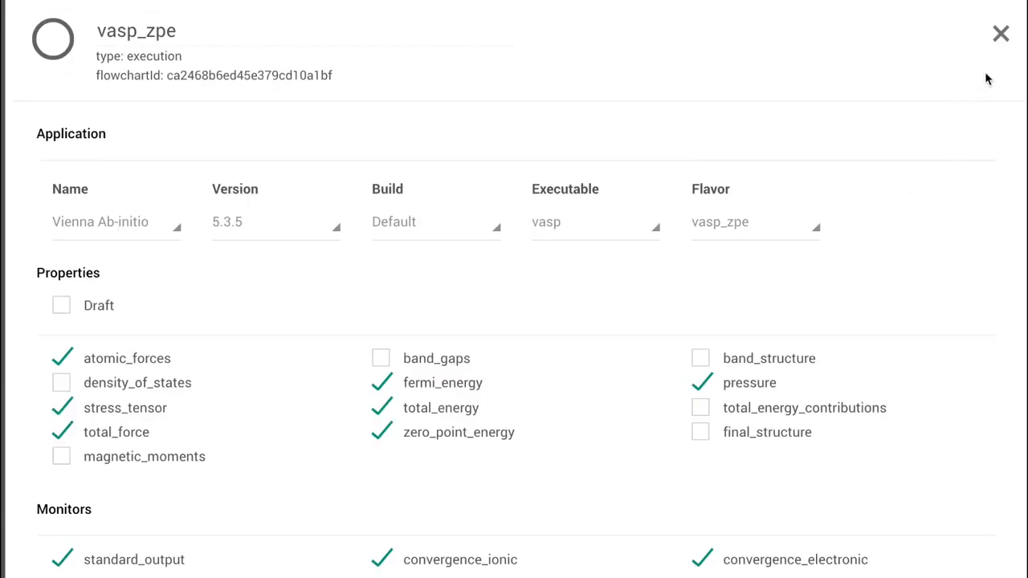
pyautogui.click(1001, 33)
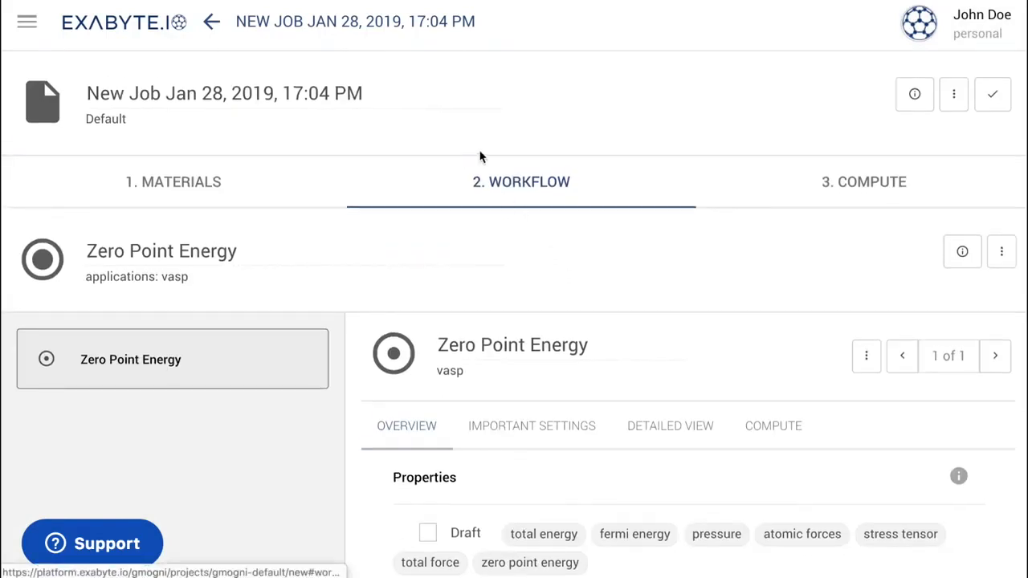
# - Review the compute settings: 1-hour limit, debug queue, 1 node, 4 cores
pyautogui.click(864, 182)
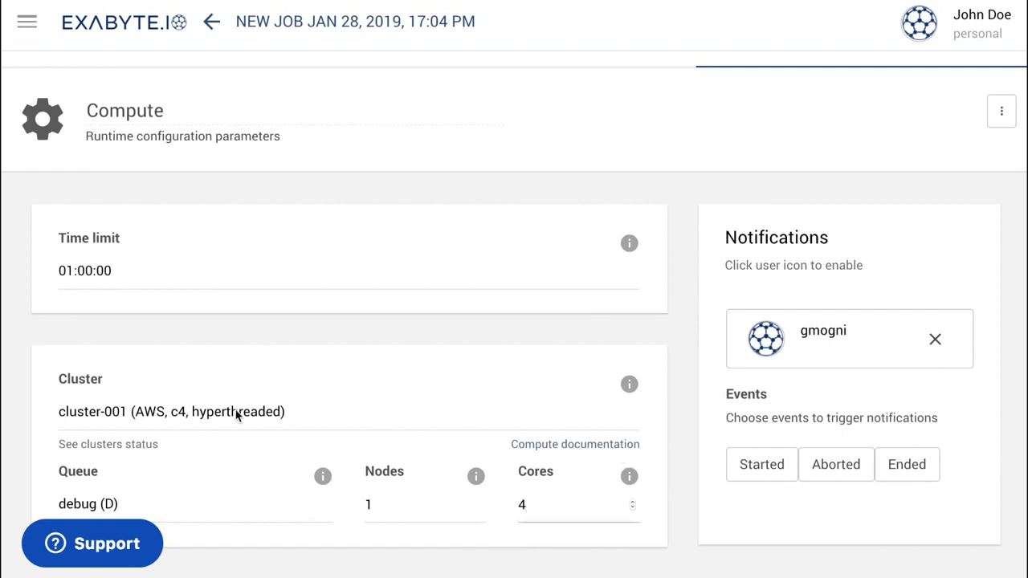
pyautogui.scroll(3)
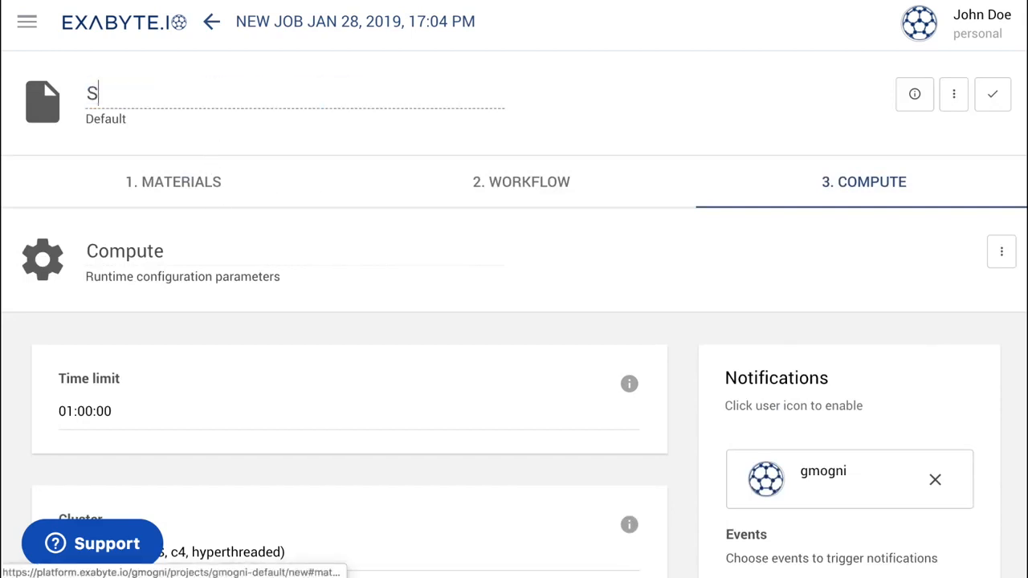
# - Title the job 'Silicon Zero Point Energy Calculation', save it, and go back to the jobs list
pyautogui.write('ilicon Z')
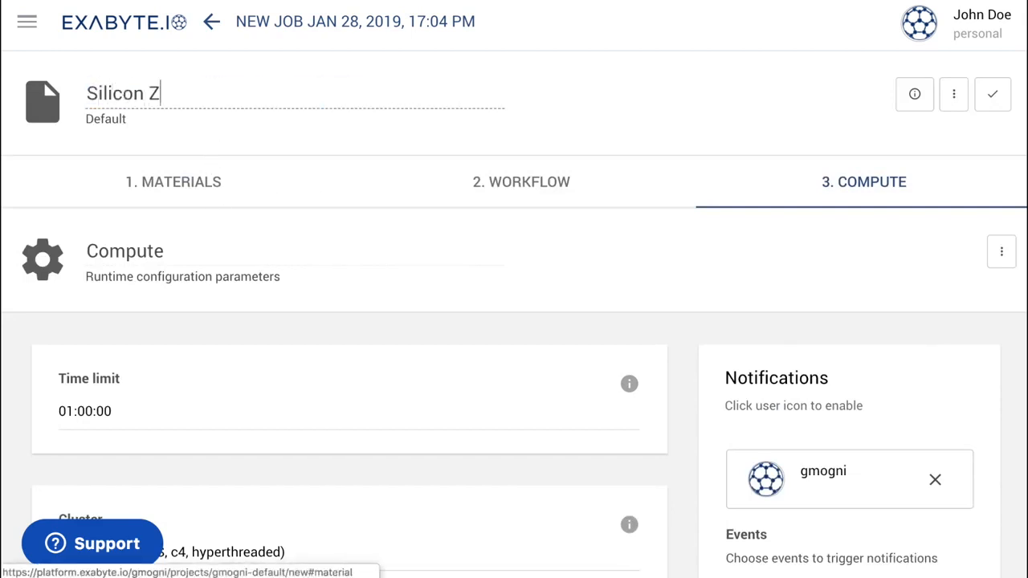
pyautogui.write('ero Point')
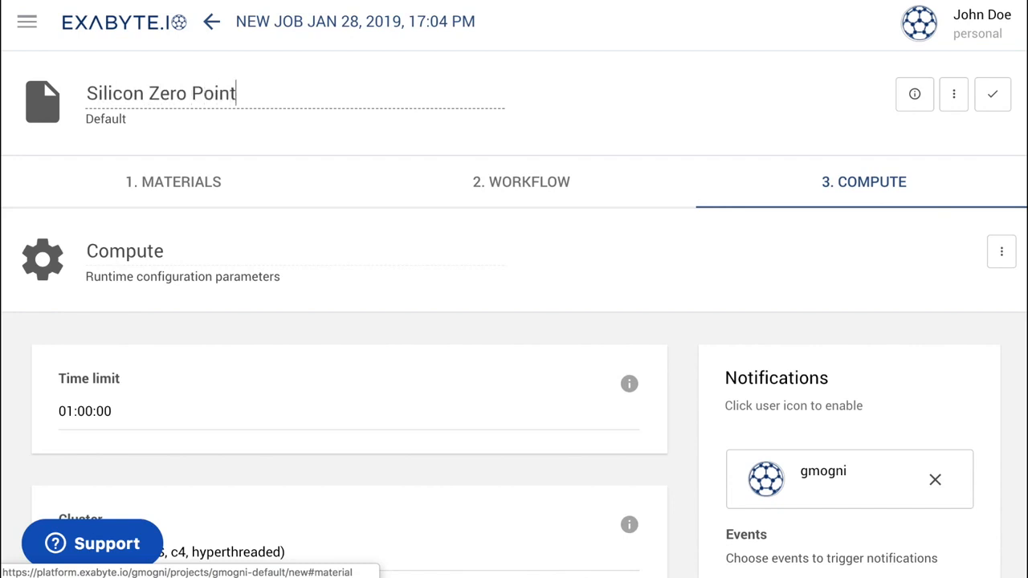
pyautogui.write('Energy')
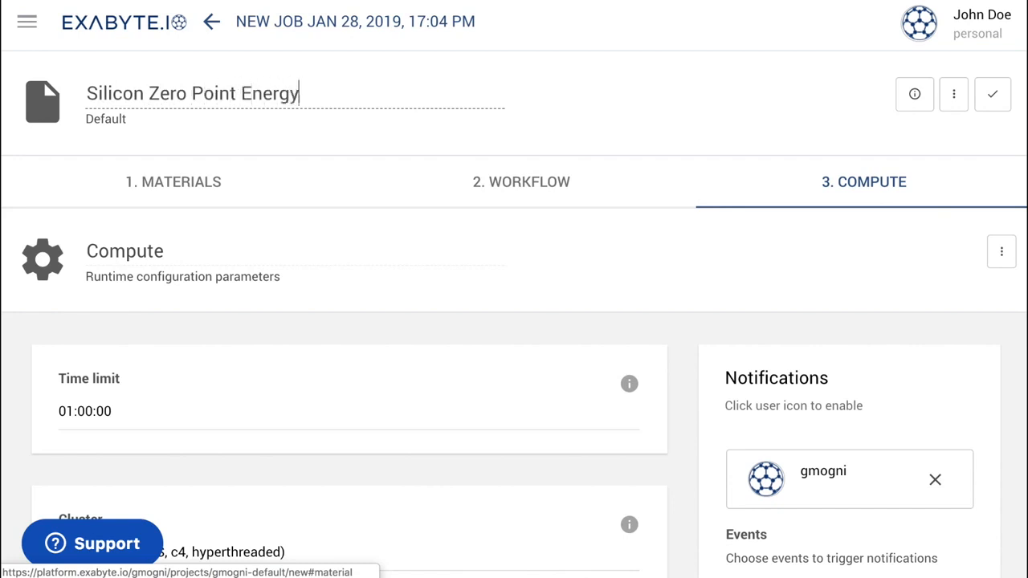
pyautogui.write('Calculation')
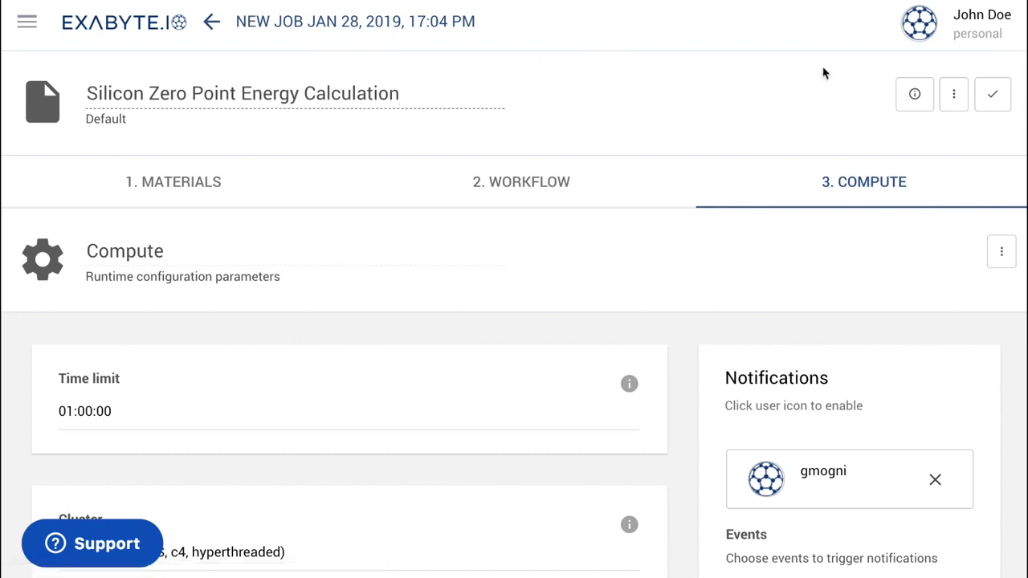
pyautogui.click(993, 94)
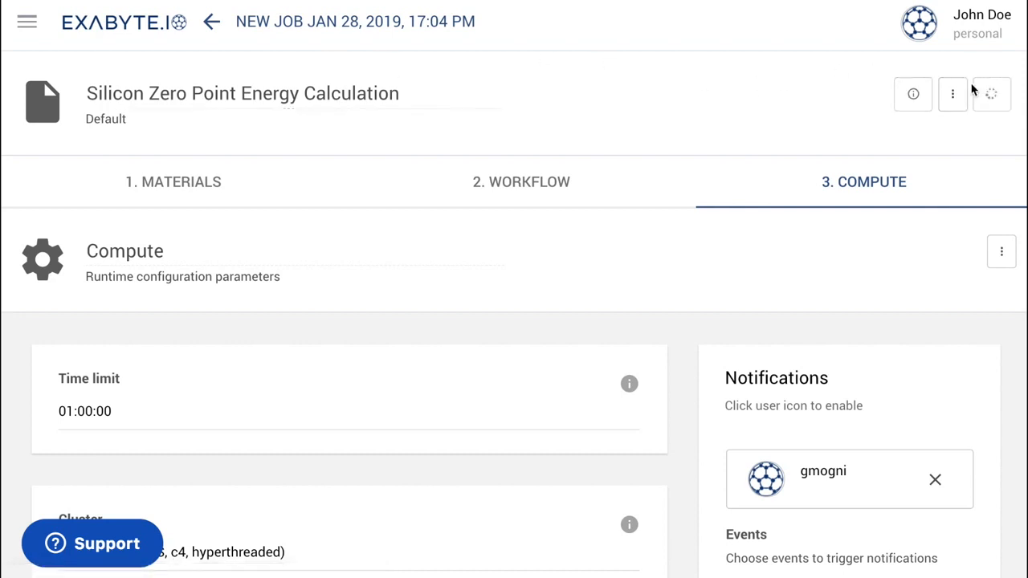
pyautogui.click(211, 21)
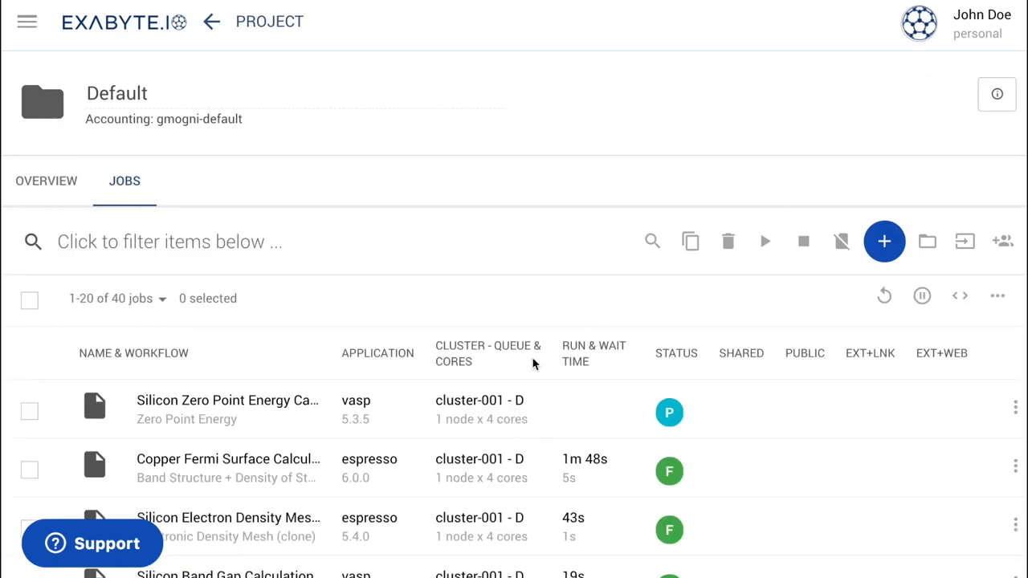
pyautogui.moveTo(36, 422)
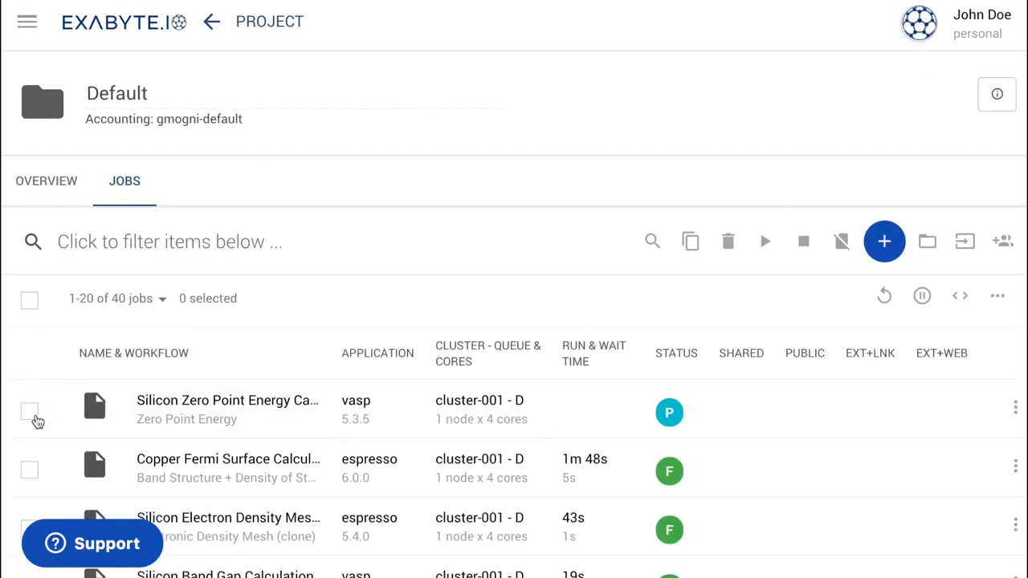
# - Tick the Silicon Zero Point Energy Calculation job and run it
pyautogui.click(30, 411)
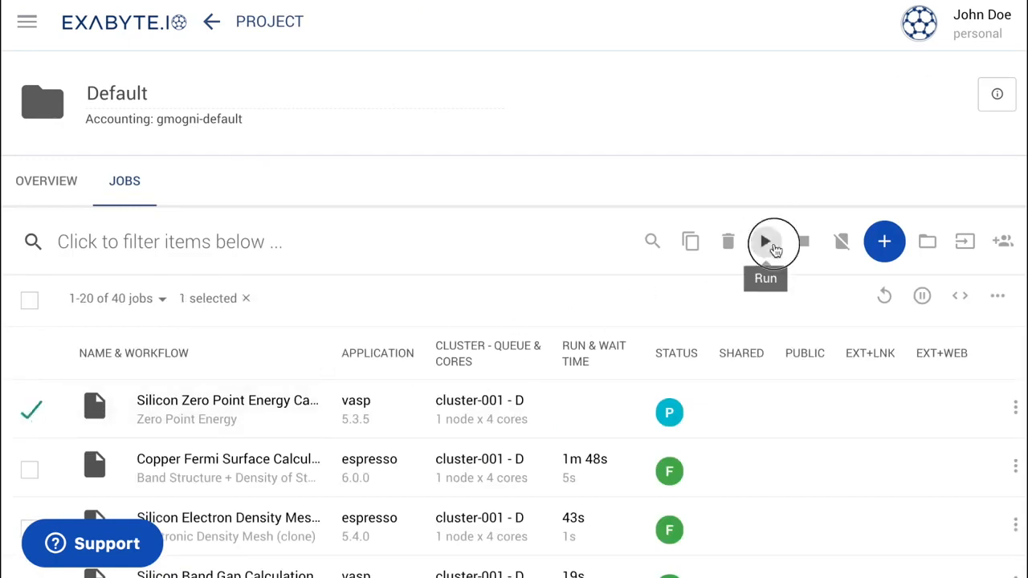
pyautogui.click(774, 242)
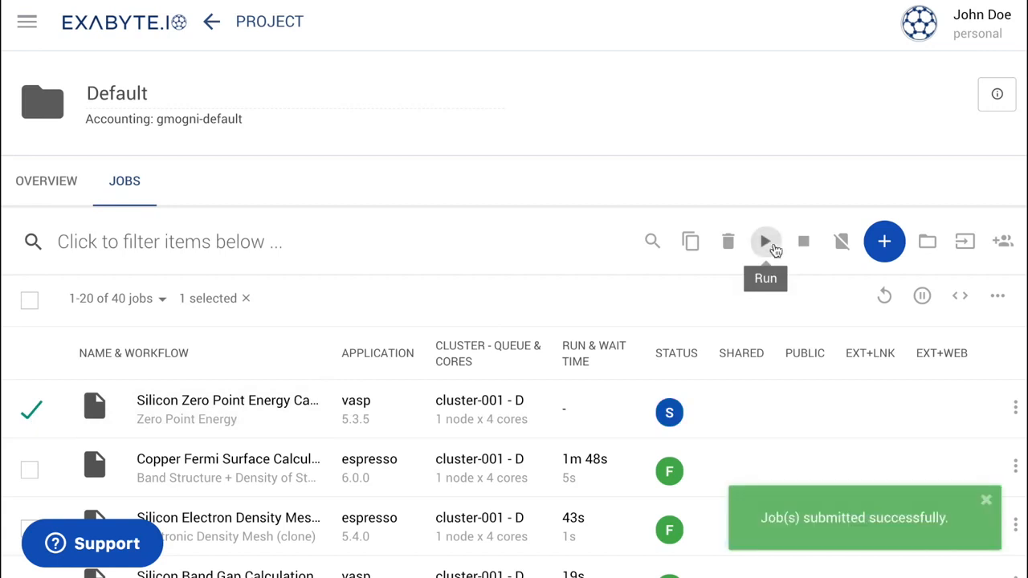
pyautogui.moveTo(665, 113)
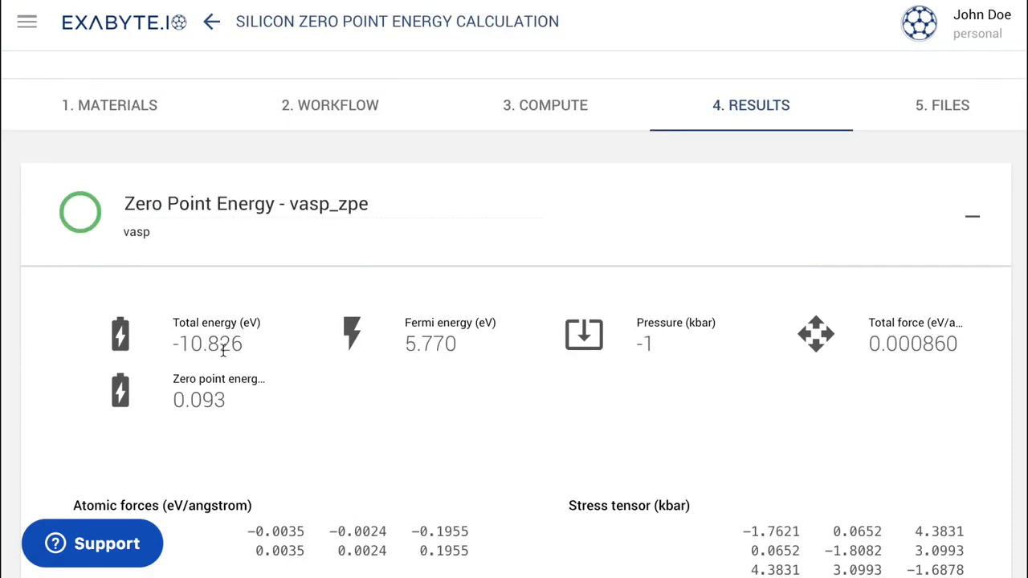
# - Scroll the results to see total energy −10.826 eV and zero-point energy 0.093 eV
pyautogui.scroll(-3)
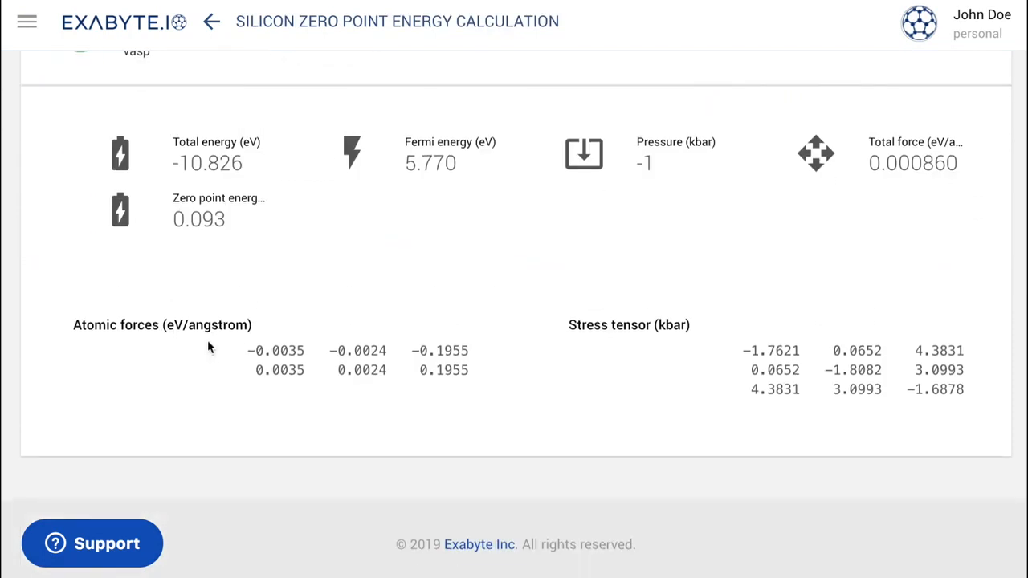
pyautogui.moveTo(166, 201)
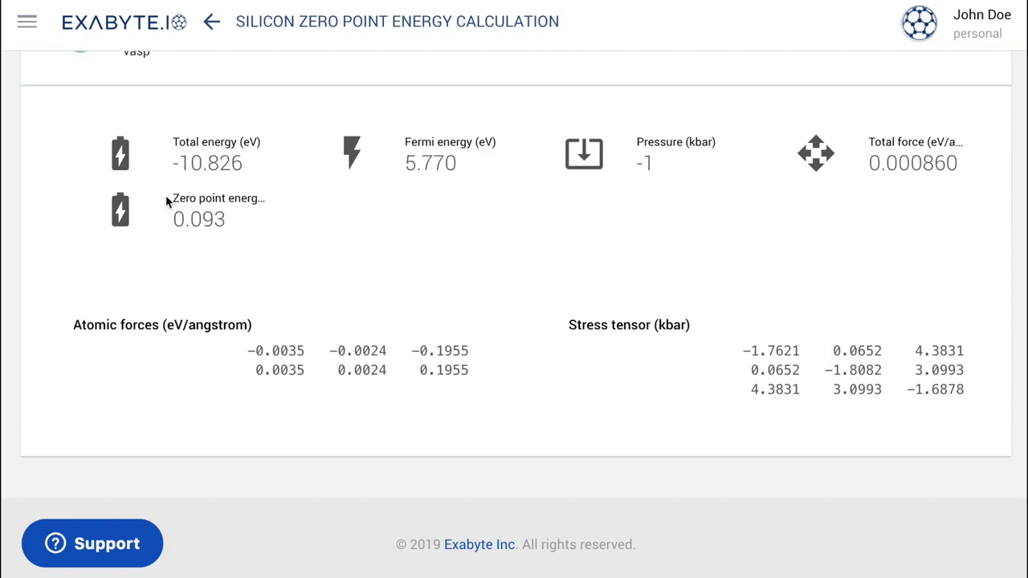